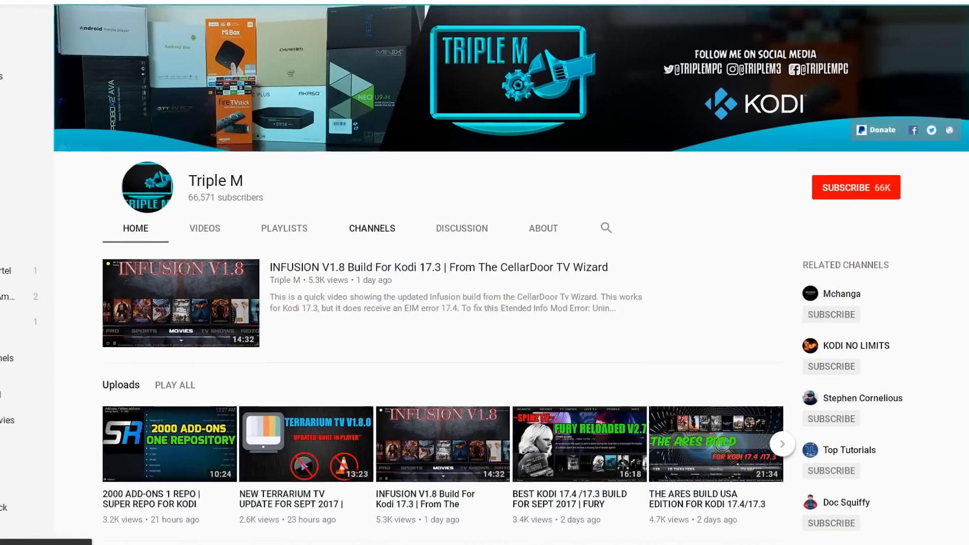
Subscribe to the Triple M channel on YouTube
click(856, 188)
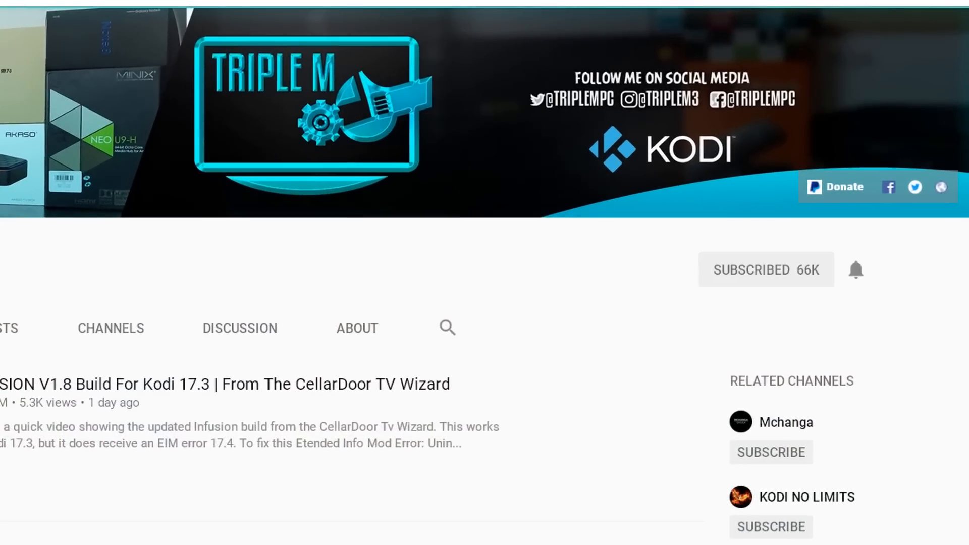
mouse_move(856, 269)
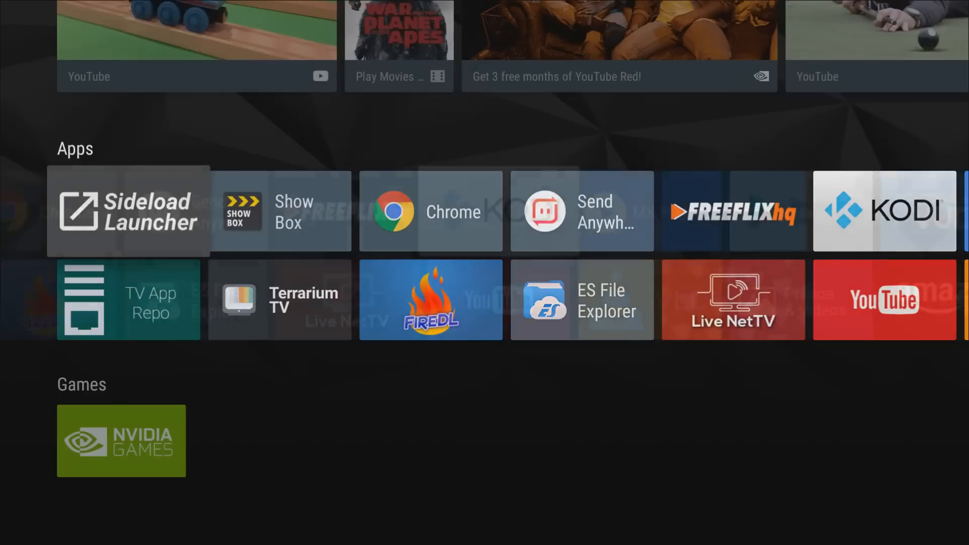
scroll(right, 3)
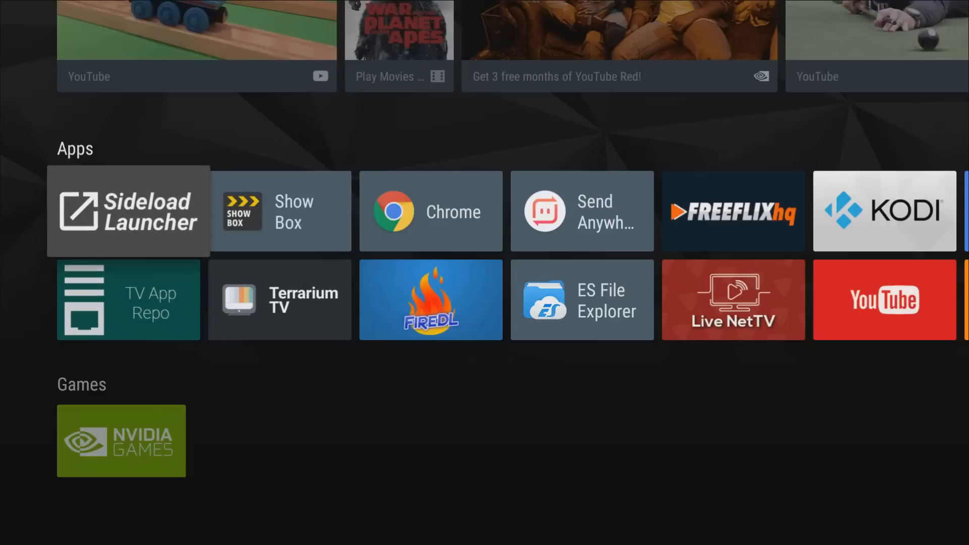
scroll(down, 3)
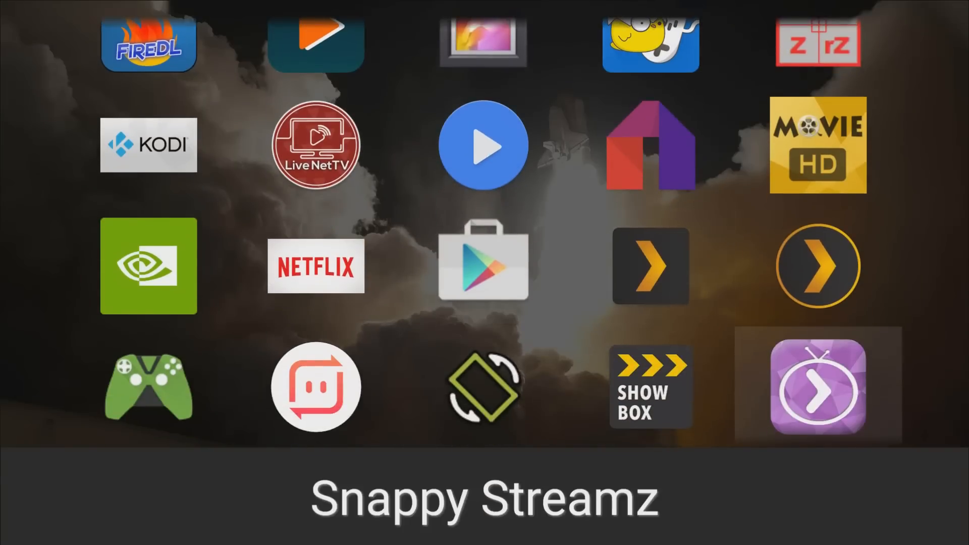
scroll(down, 3)
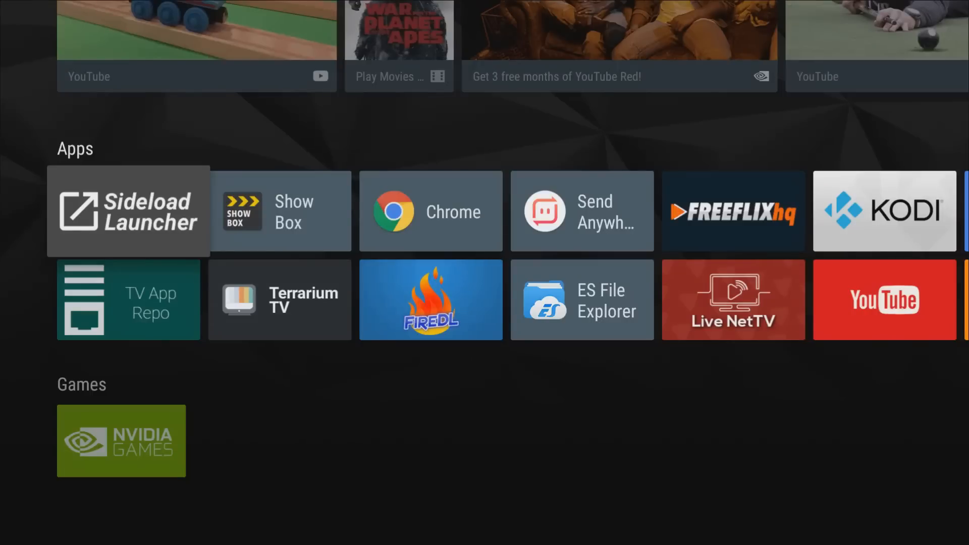
Open Settings from the home screen, go to Storage & reset, and scroll to the USB drive
scroll(down, 3)
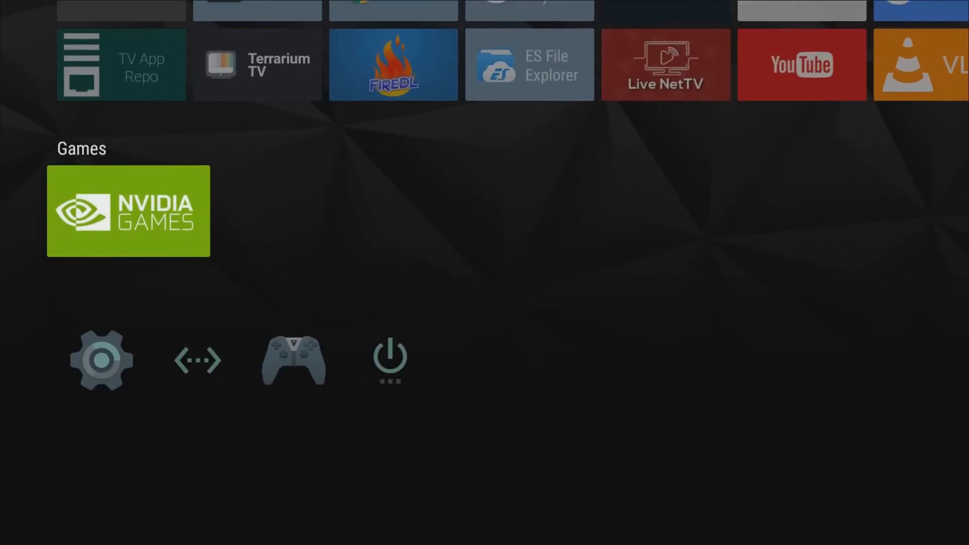
click(101, 359)
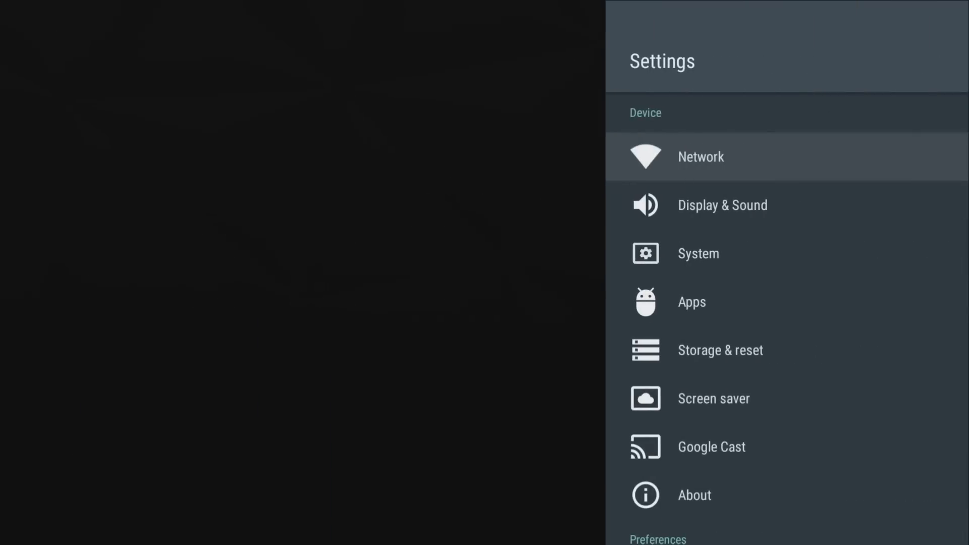
scroll(down, 3)
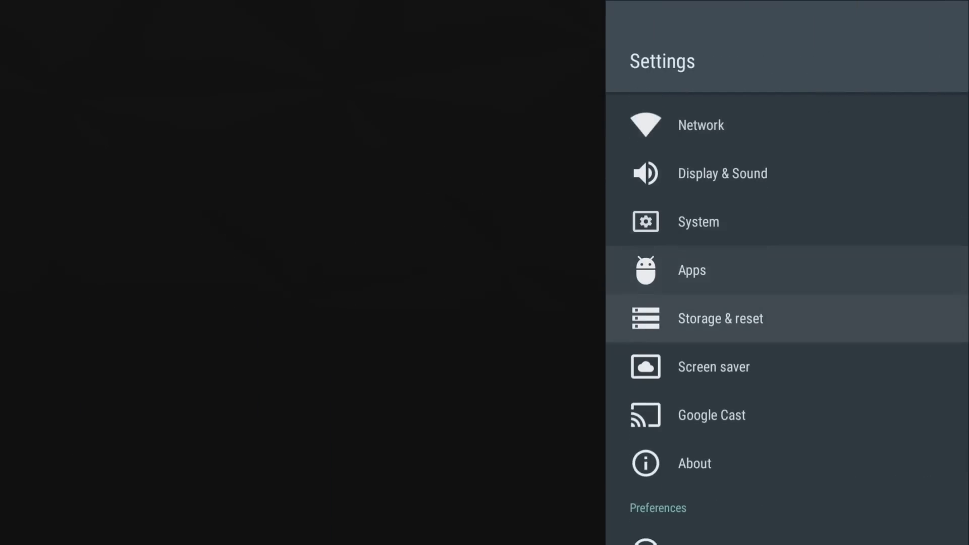
click(720, 318)
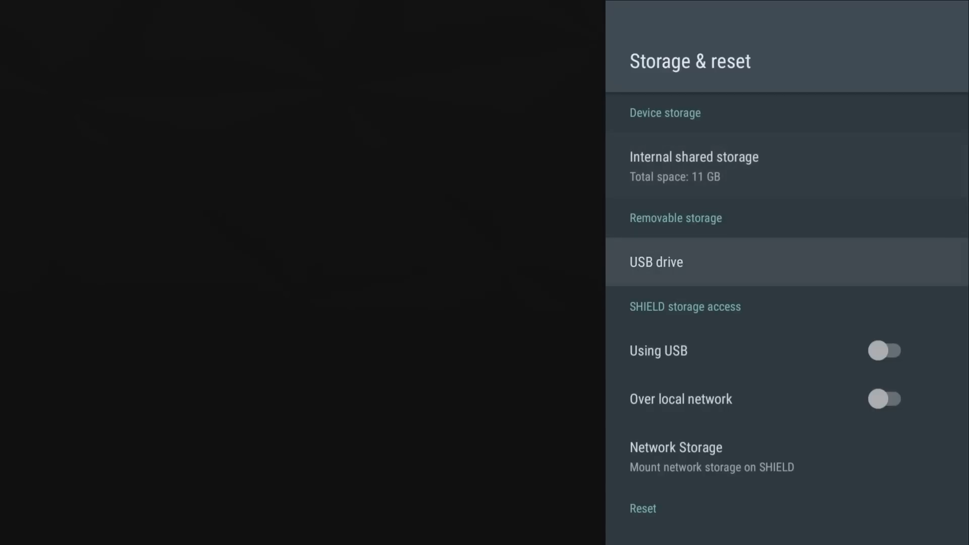
scroll(down, 3)
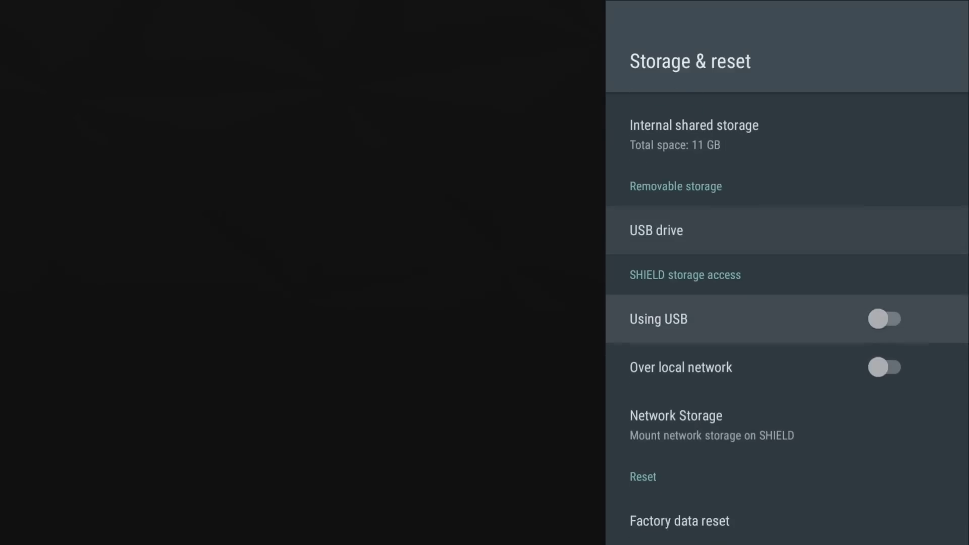
scroll(down, 3)
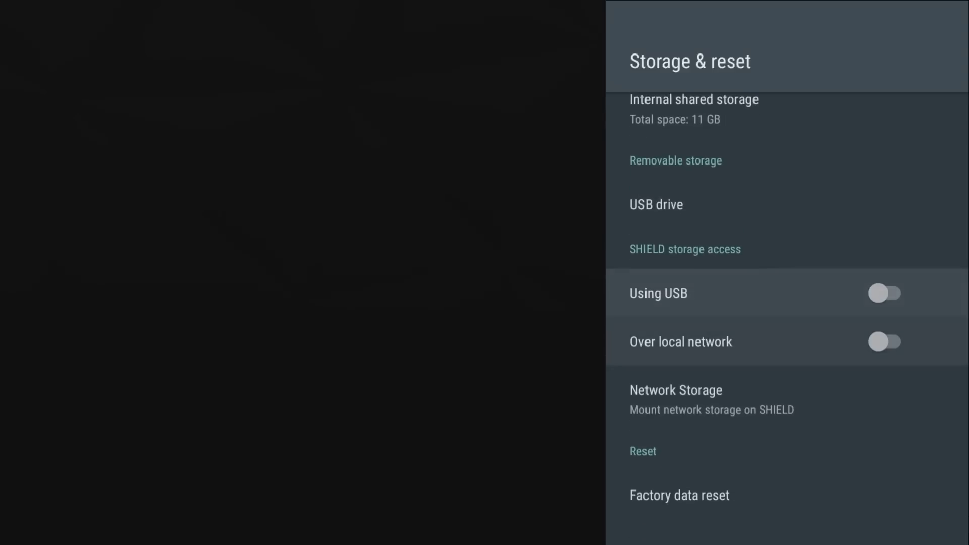
scroll(down, 3)
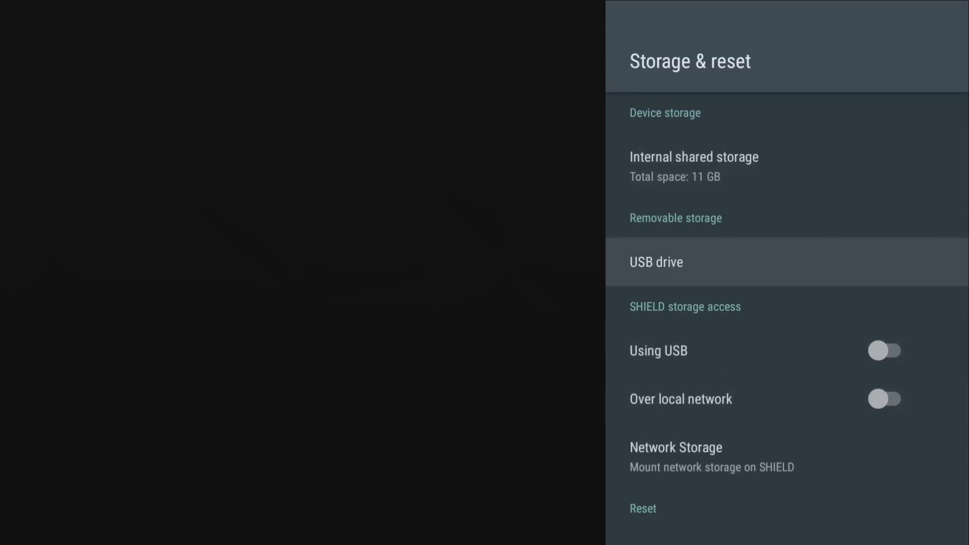
Choose 'Set up as device storage' for the USB drive under Removable storage
click(655, 261)
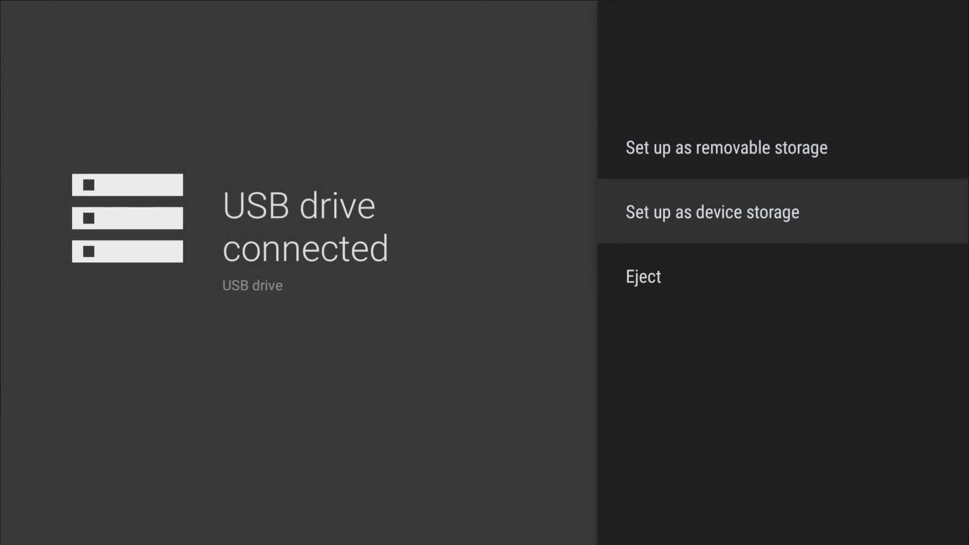
click(712, 211)
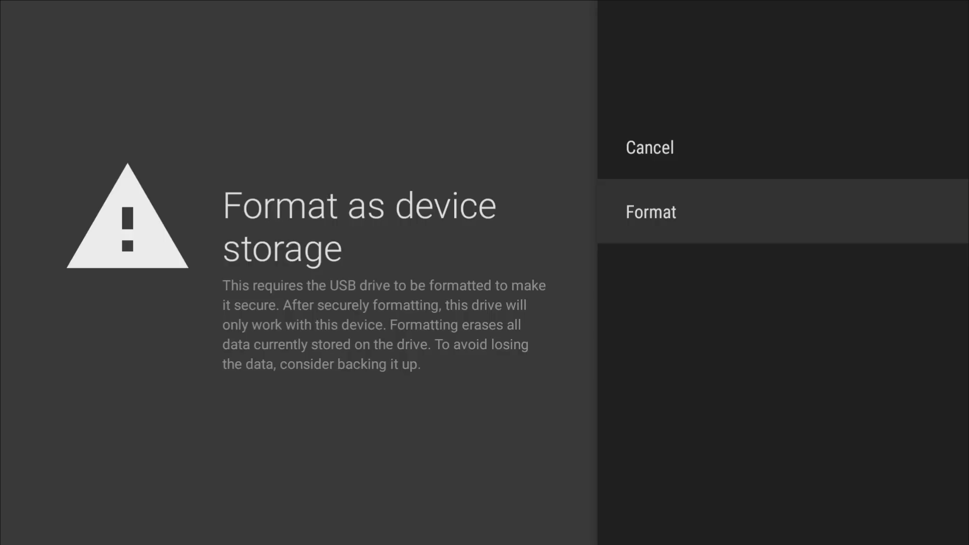
Confirm Format on the 'Format as device storage' warning for the USB drive
click(650, 211)
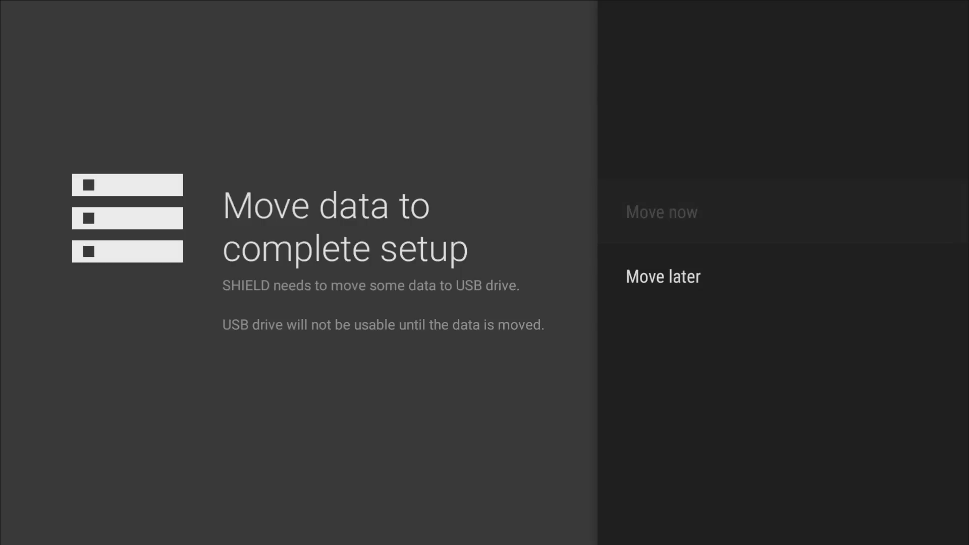
Pick a Move option to complete setup, leaving the 235 GB USB drive as device storage
click(661, 212)
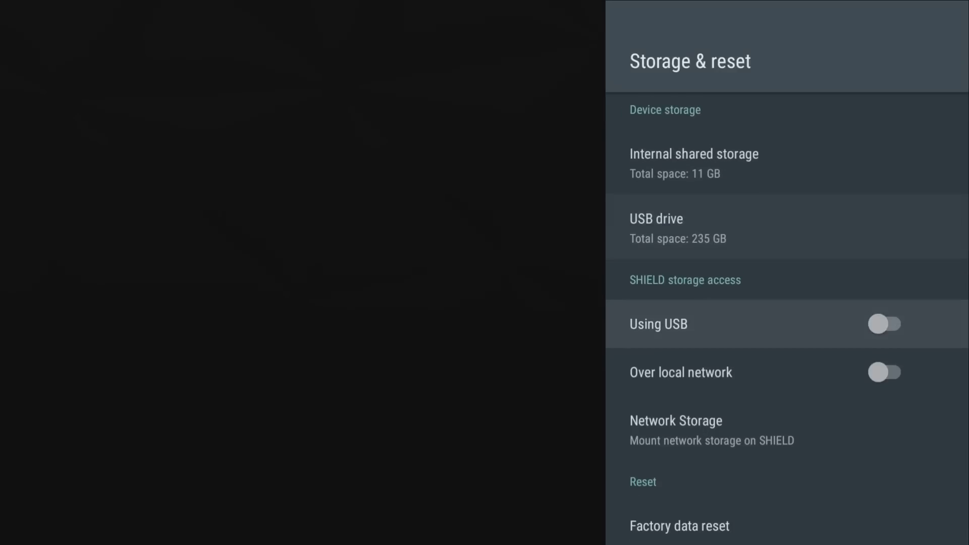
Exit Settings back to the home screen showing the Apps and Games rows
key(up)
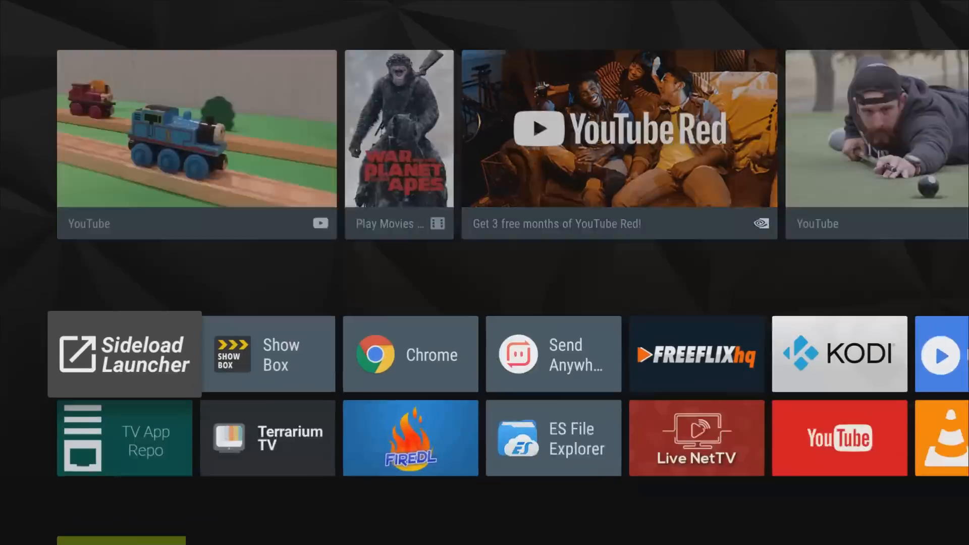
scroll(down, 3)
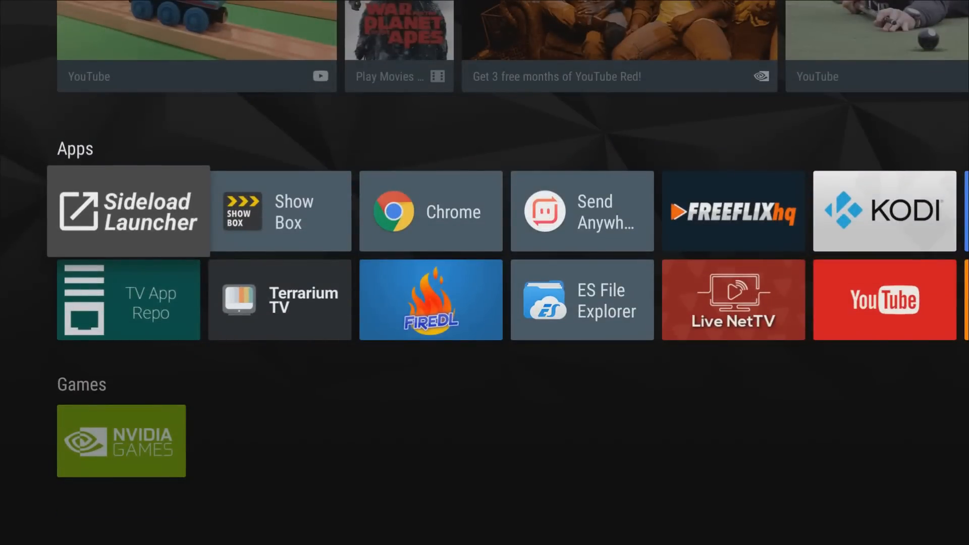
scroll(down, 3)
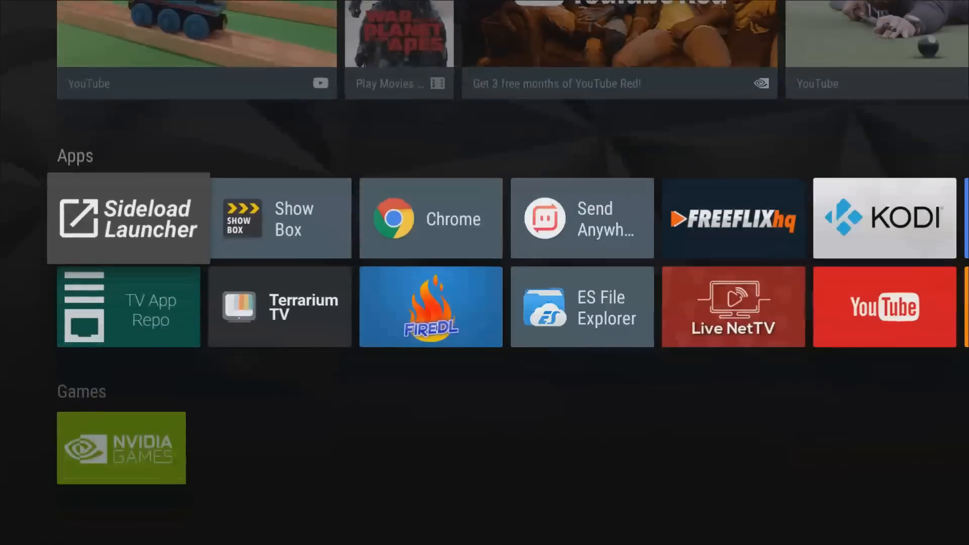